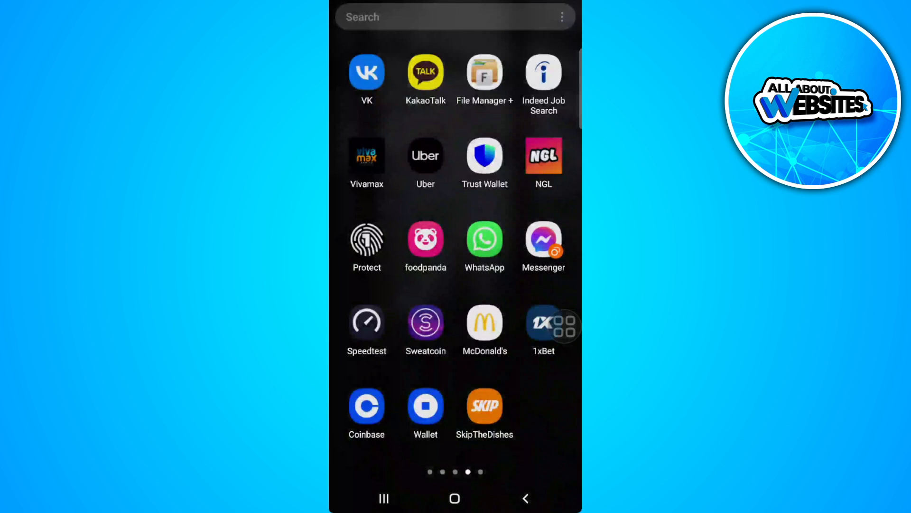
Launch WhatsApp from the Android app drawer to reach the Chats list
left_click(484, 240)
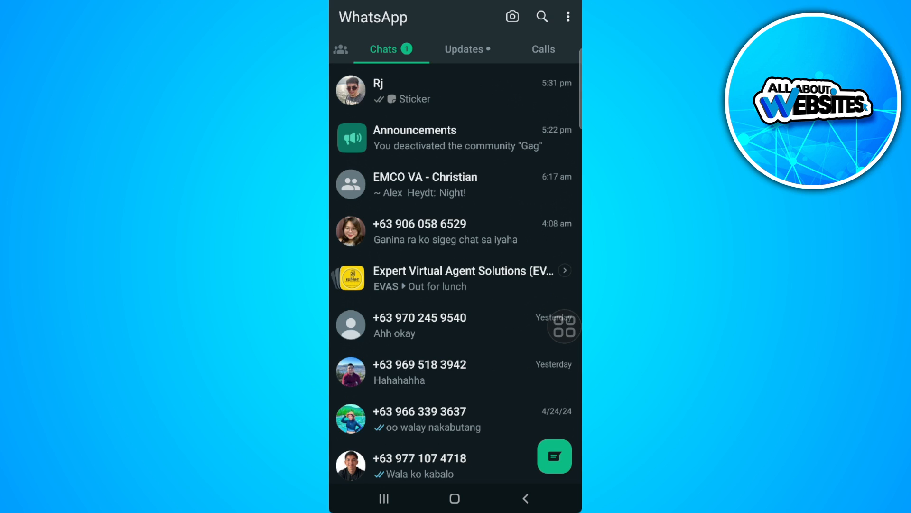
Reach WhatsApp Settings via the three-dot overflow menu and scroll through its sections
left_click(568, 16)
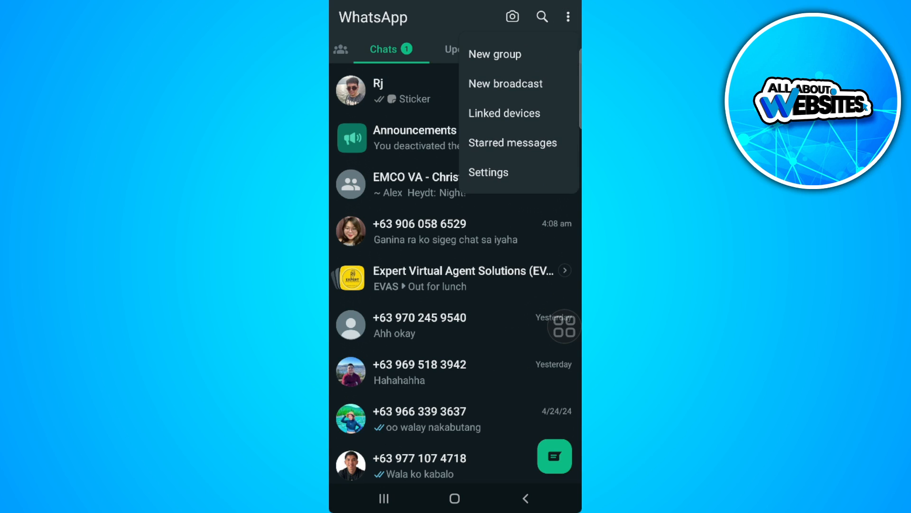
left_click(488, 172)
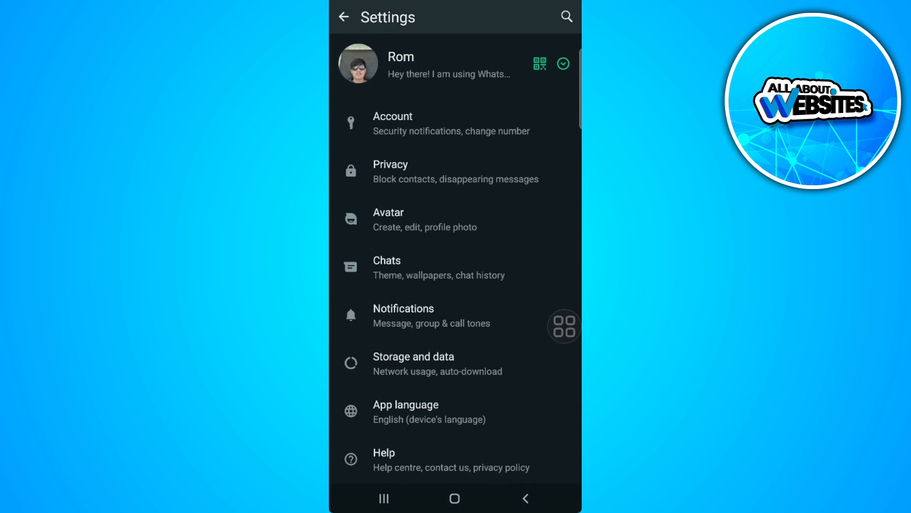
scroll("down", 3)
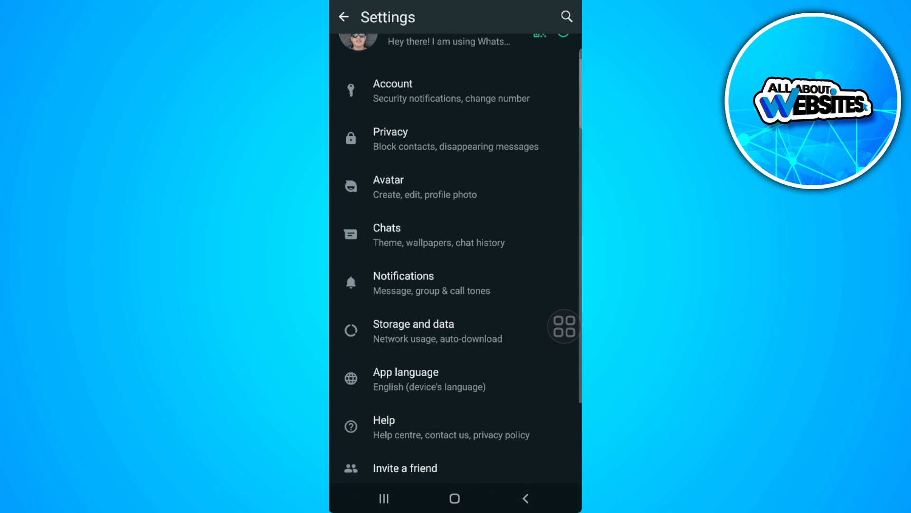